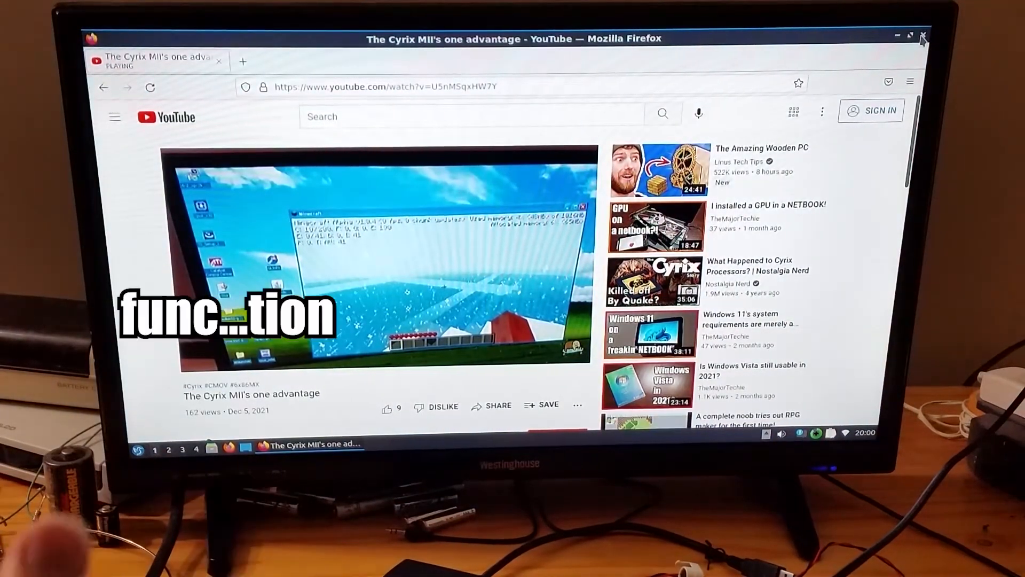
Close the Firefox window playing the YouTube video, leaving the desktop.
{"action": "left_click", "coordinate": [923, 35]}
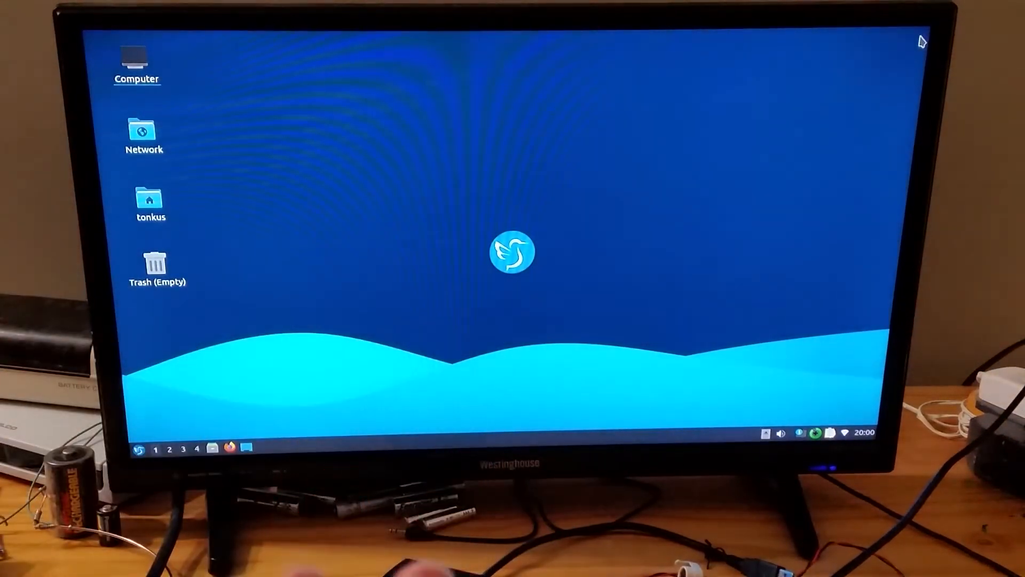
{"action": "mouse_move", "coordinate": [564, 68]}
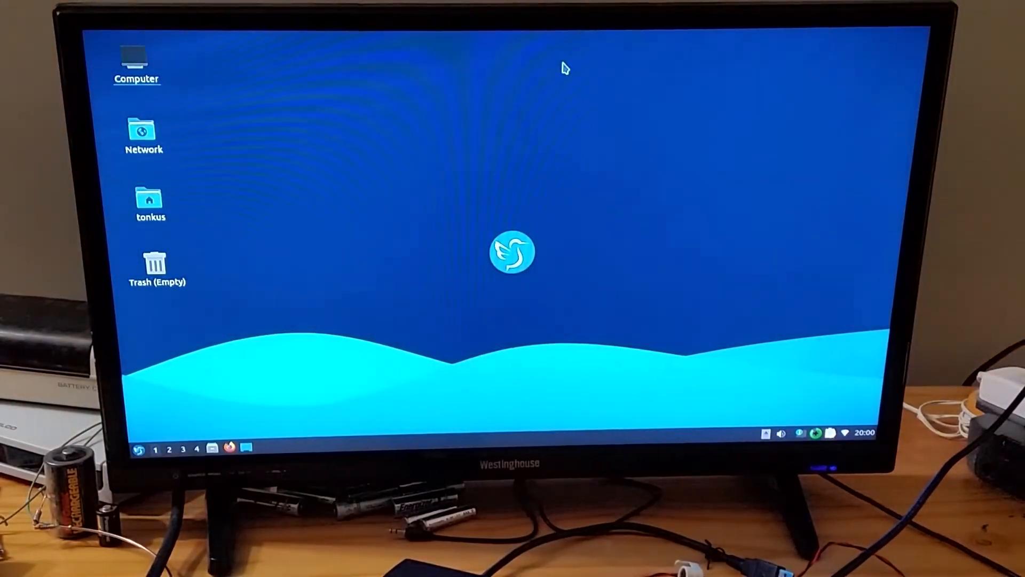
Launch LibreOffice Draw from the Office category of the applications menu.
{"action": "left_click", "coordinate": [138, 449]}
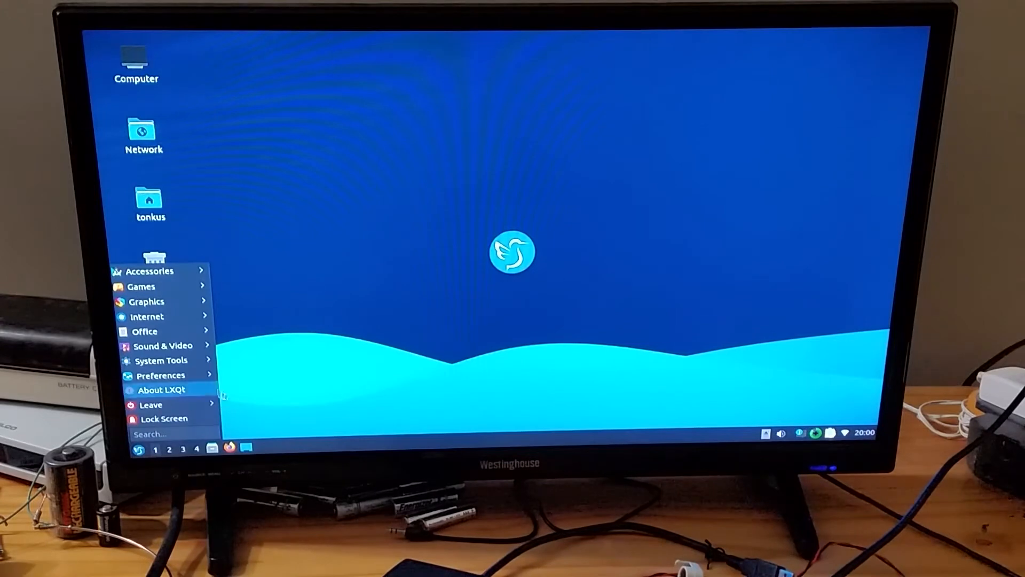
{"action": "mouse_move", "coordinate": [145, 331]}
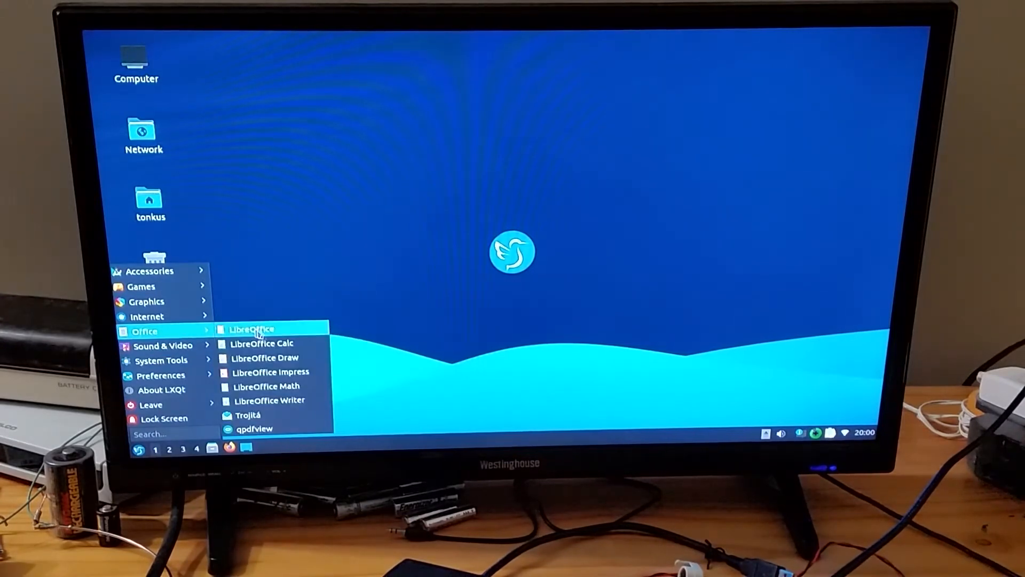
{"action": "mouse_move", "coordinate": [262, 342]}
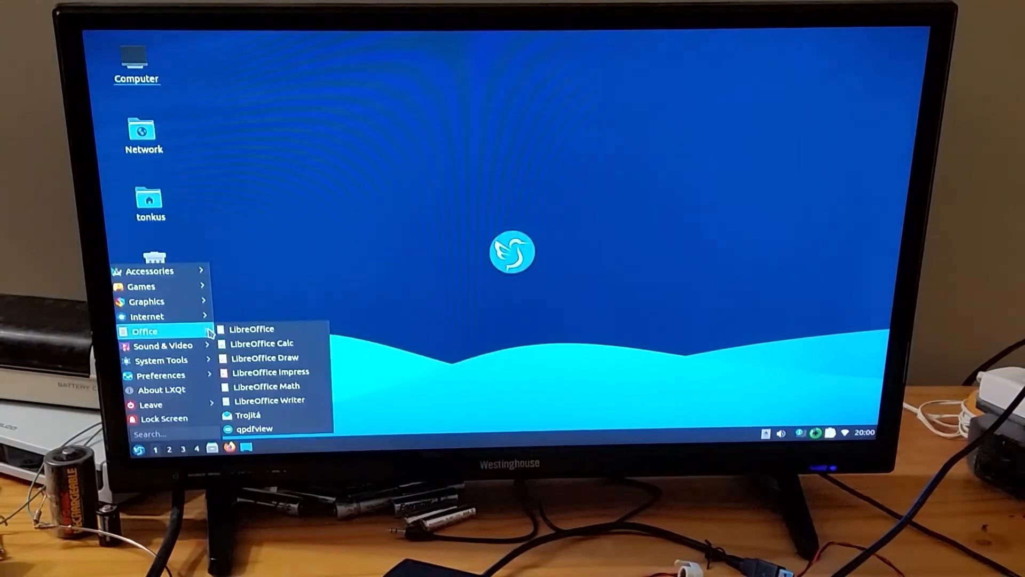
{"action": "mouse_move", "coordinate": [264, 358]}
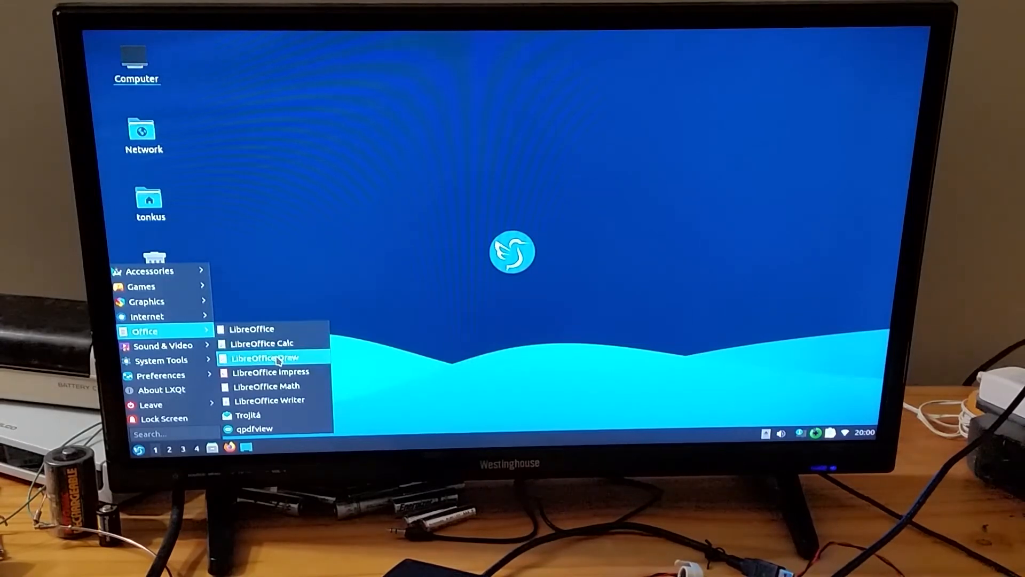
{"action": "left_click", "coordinate": [264, 358]}
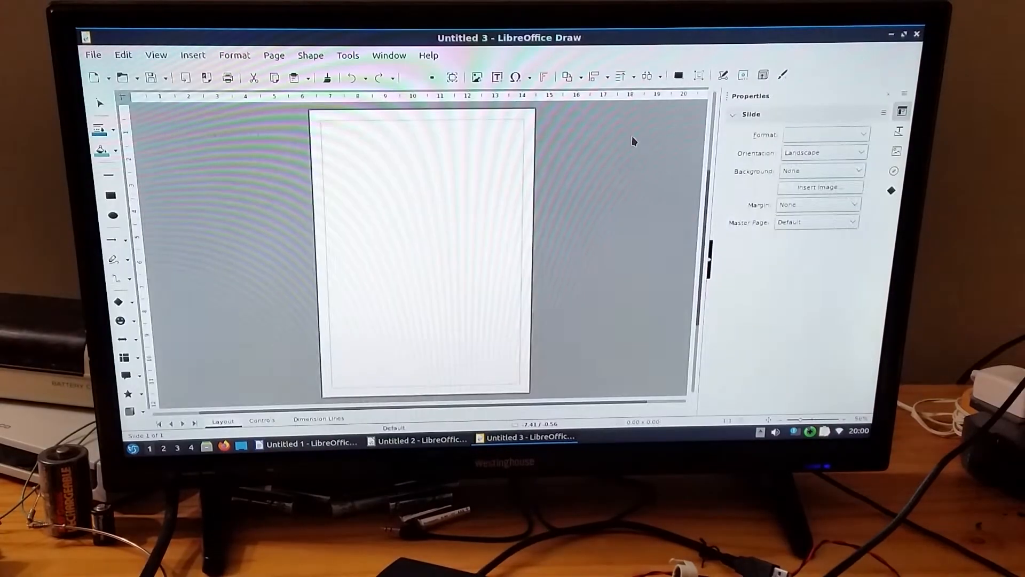
Focus the Draw window and dismiss Math's Tip of the Day dialog with OK.
{"action": "left_click", "coordinate": [422, 438]}
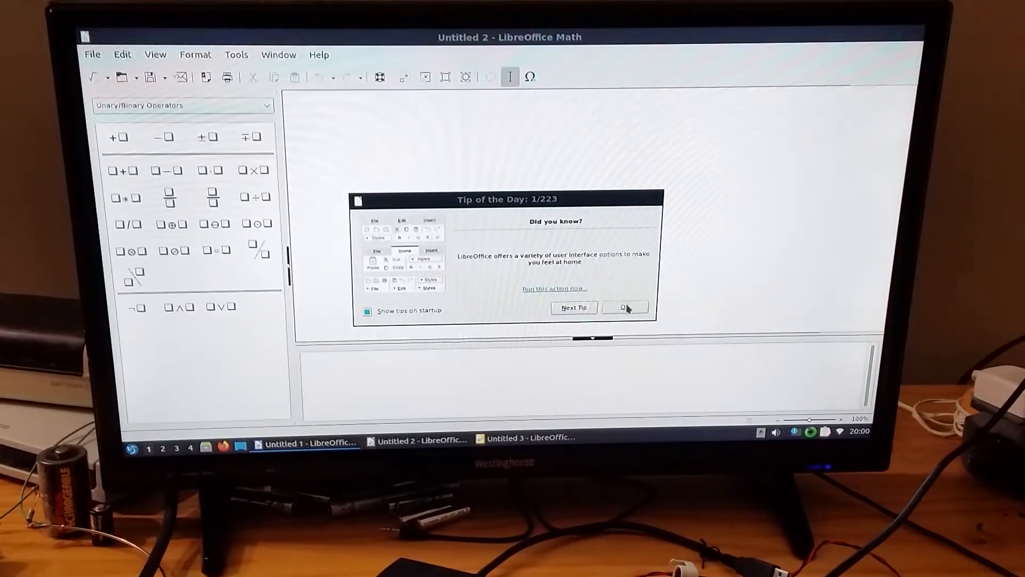
{"action": "left_click", "coordinate": [625, 307]}
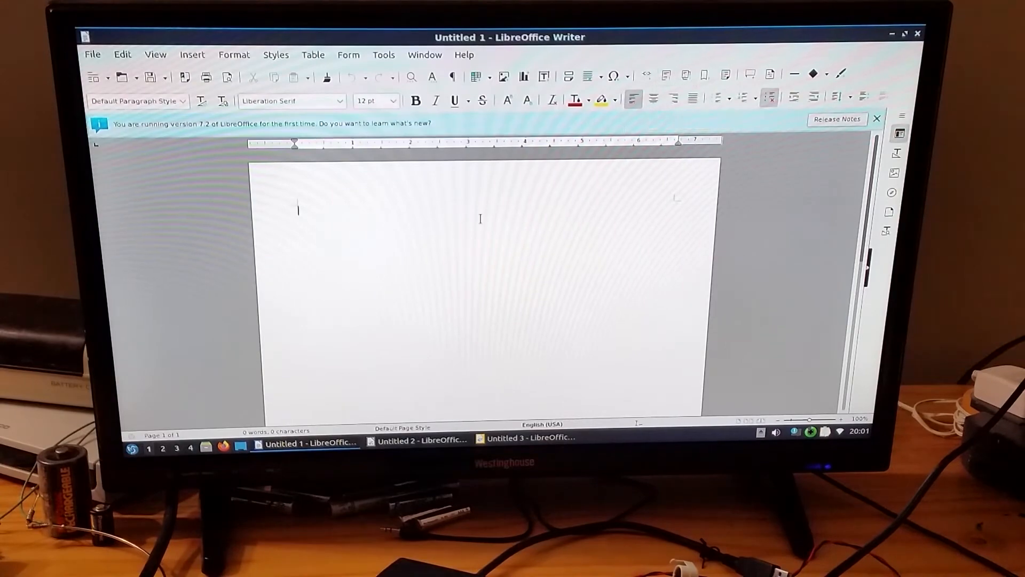
Scribble random text in Writer, close it choosing Don't Save, then close the Math window.
{"action": "type", "text": "liuslfighlskjhwlekushxbkljhwleiylikhlkgkydyuigjfhhfbgutyfghjuyutyfhvjbmbvnhfikhjyihj"}
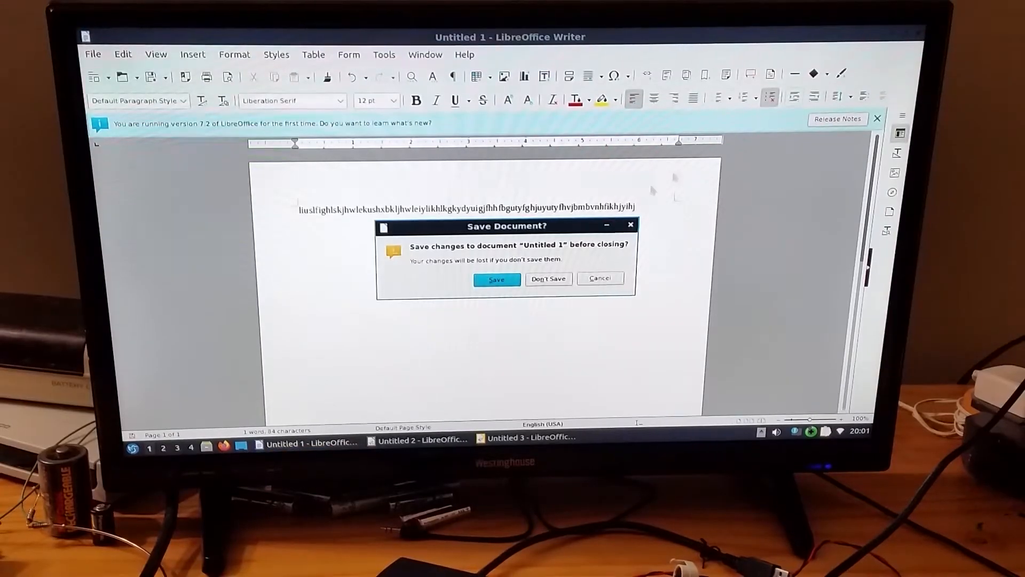
{"action": "left_click", "coordinate": [548, 279]}
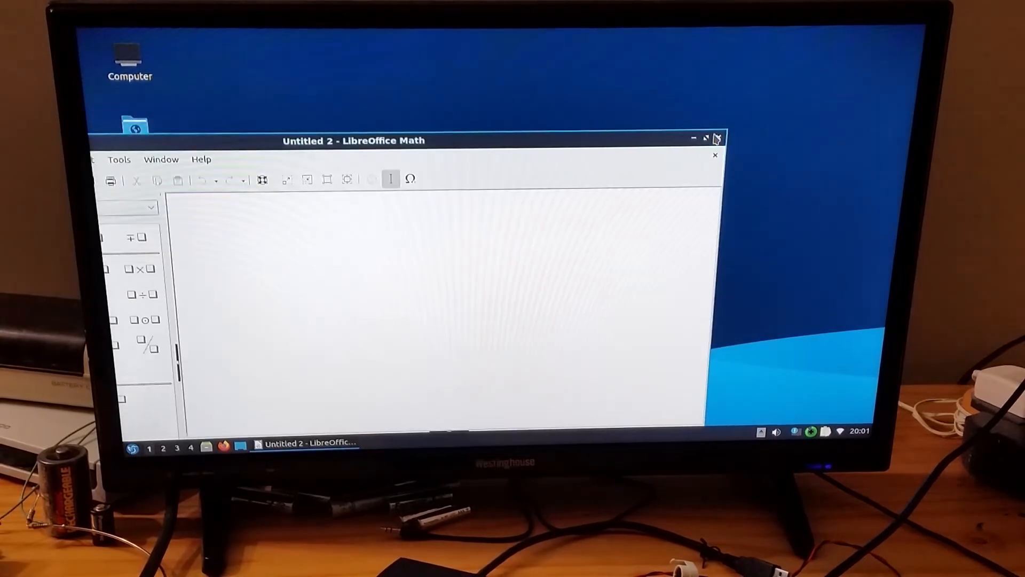
{"action": "left_click", "coordinate": [693, 139]}
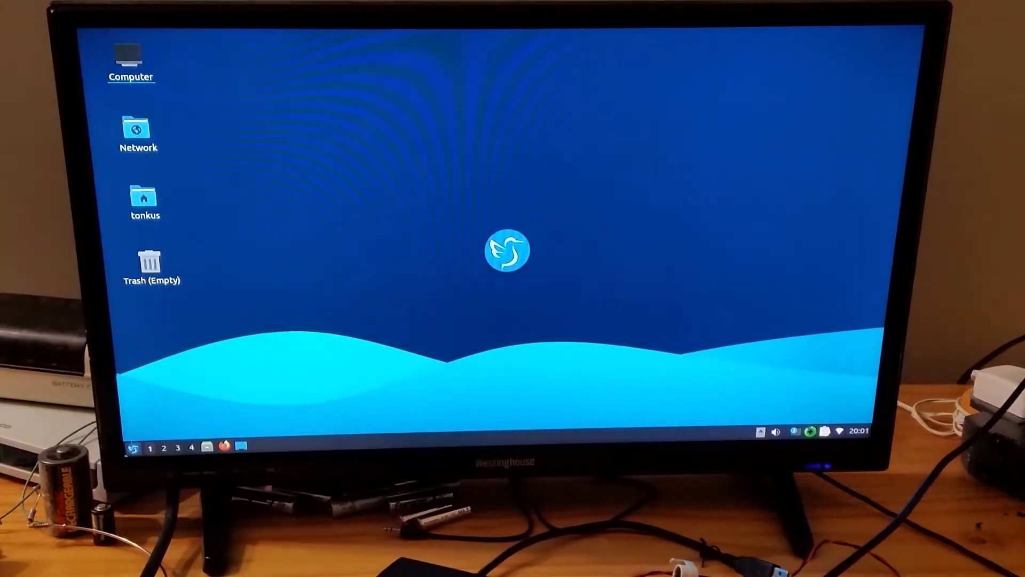
Browse into the minecraft-launcher folder inside the home folder.
{"action": "left_click", "coordinate": [145, 203]}
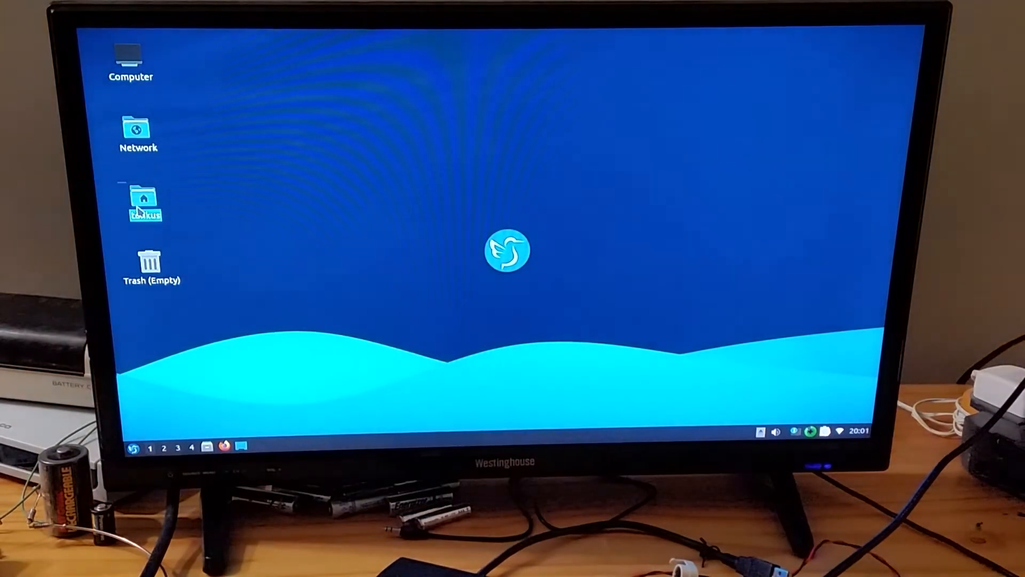
{"action": "double_click", "coordinate": [144, 201]}
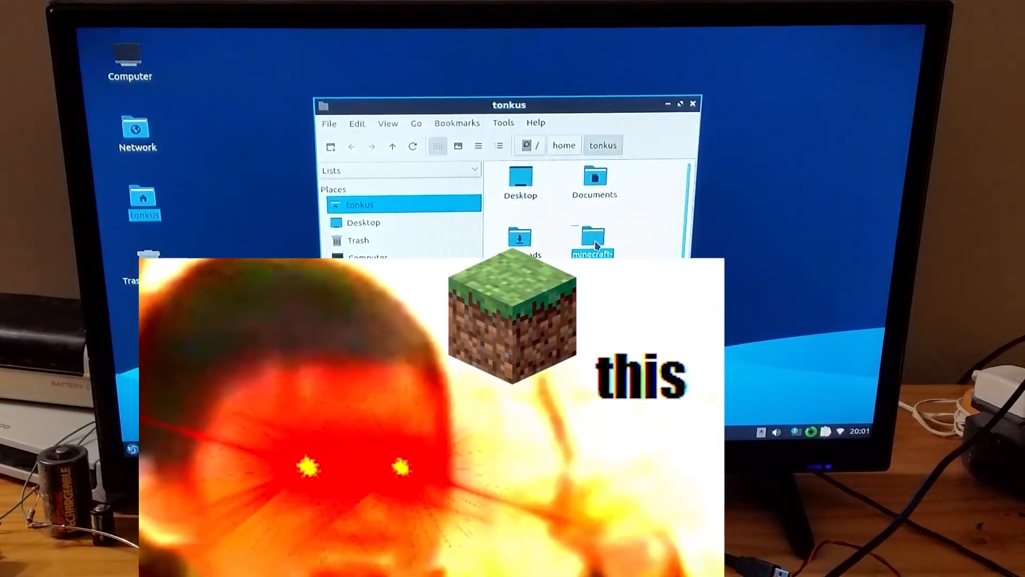
{"action": "double_click", "coordinate": [591, 240]}
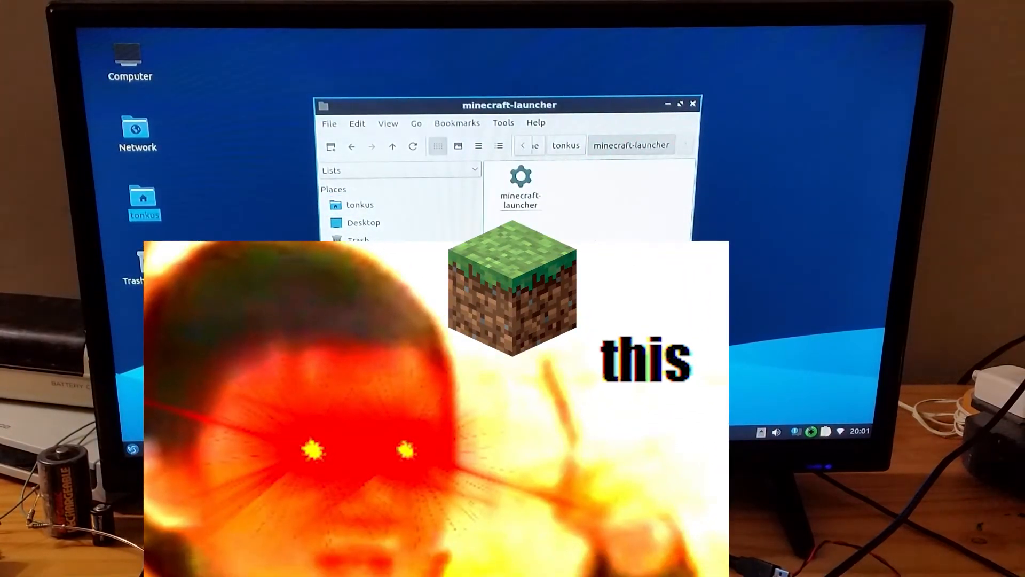
Run the minecraft-launcher executable, which opens a blank Unnamed Window.
{"action": "left_click", "coordinate": [520, 190]}
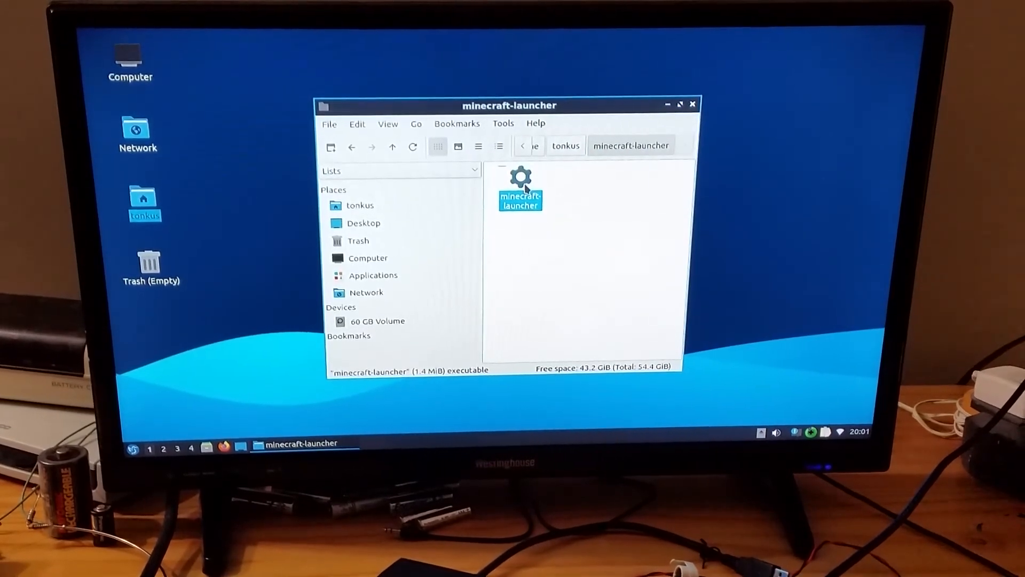
{"action": "double_click", "coordinate": [520, 193]}
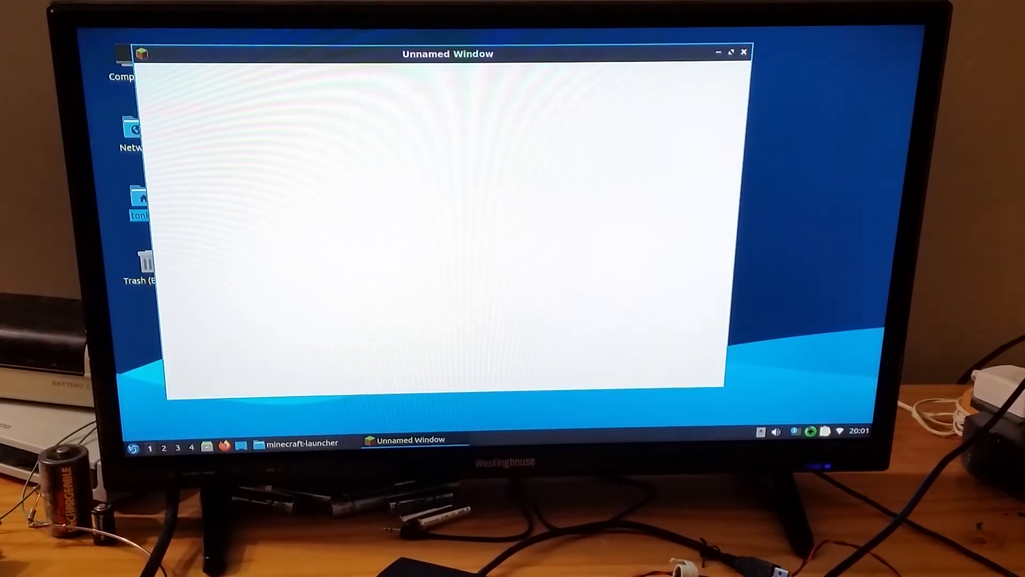